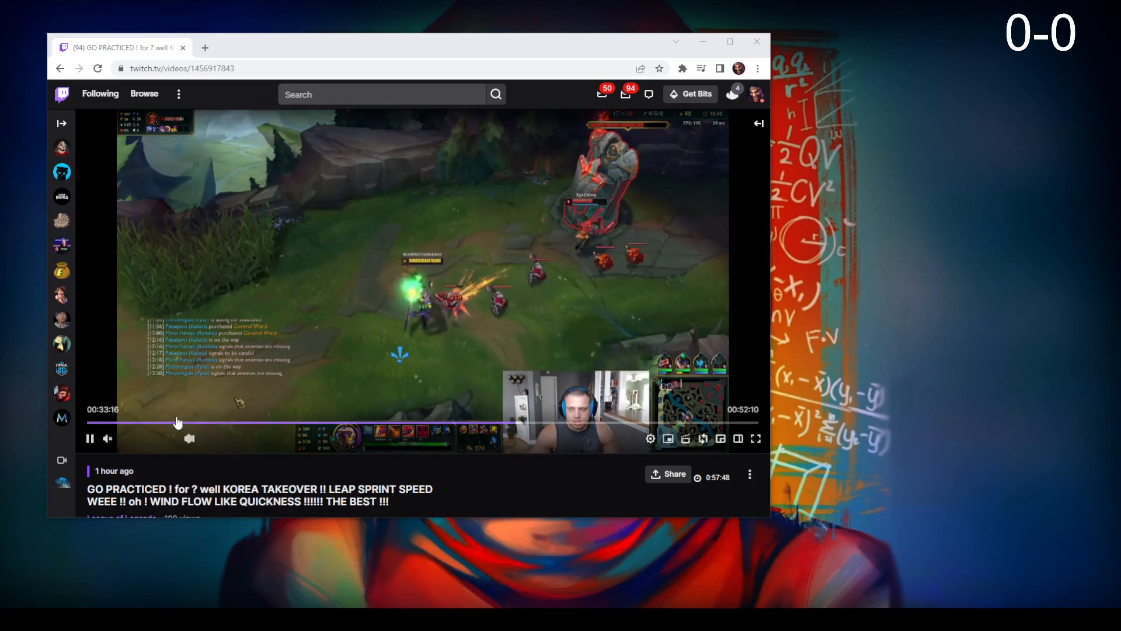
pyautogui.click(90, 437)
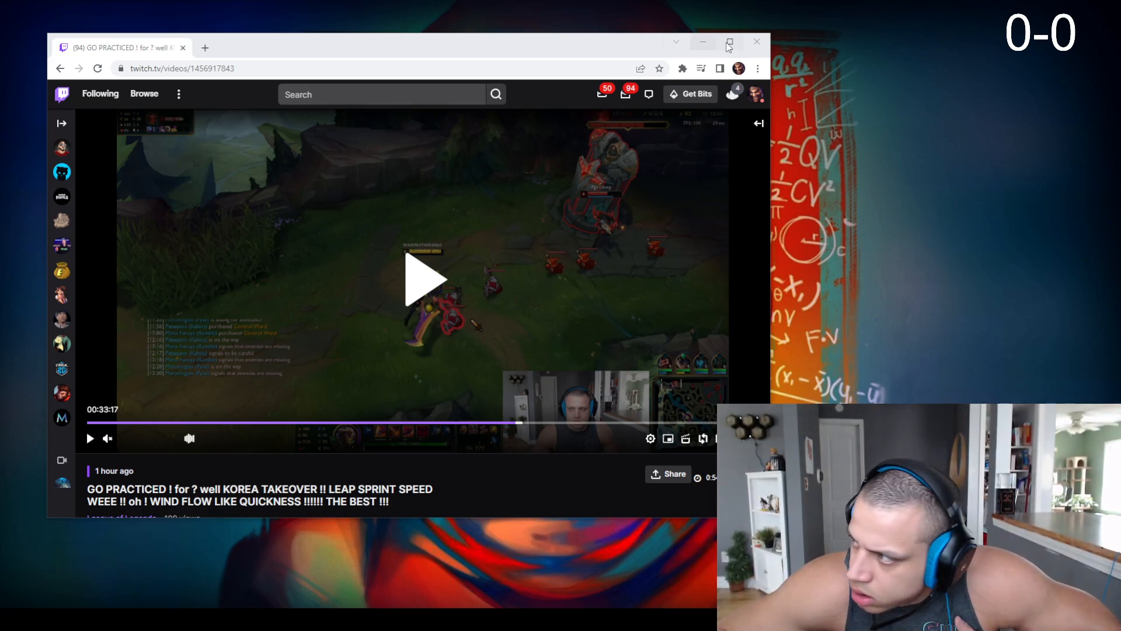
pyautogui.click(428, 279)
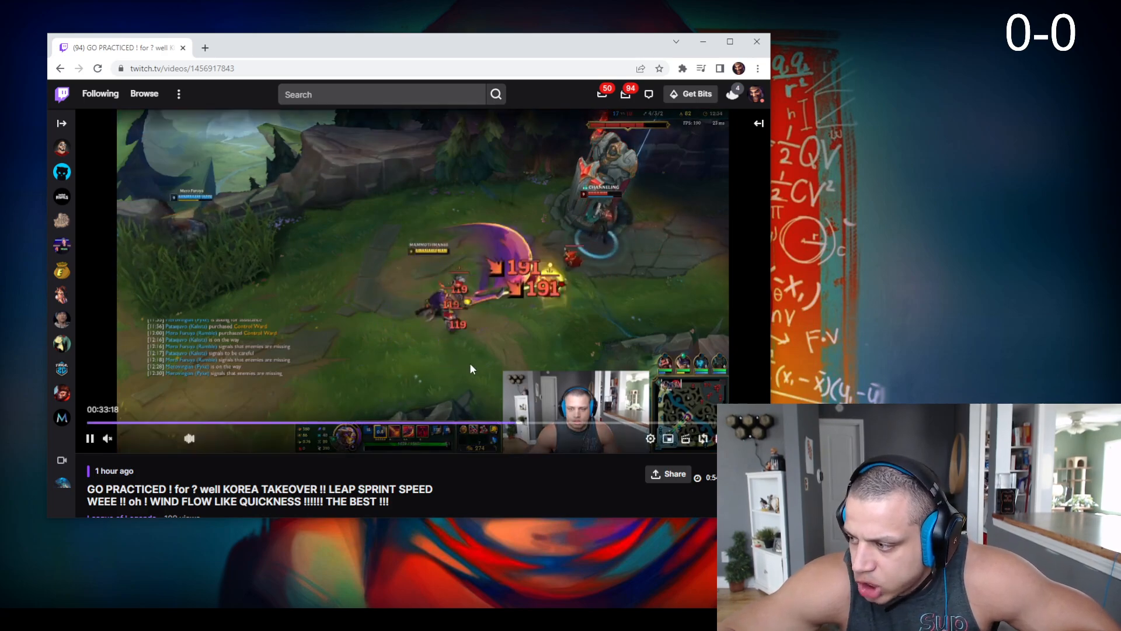